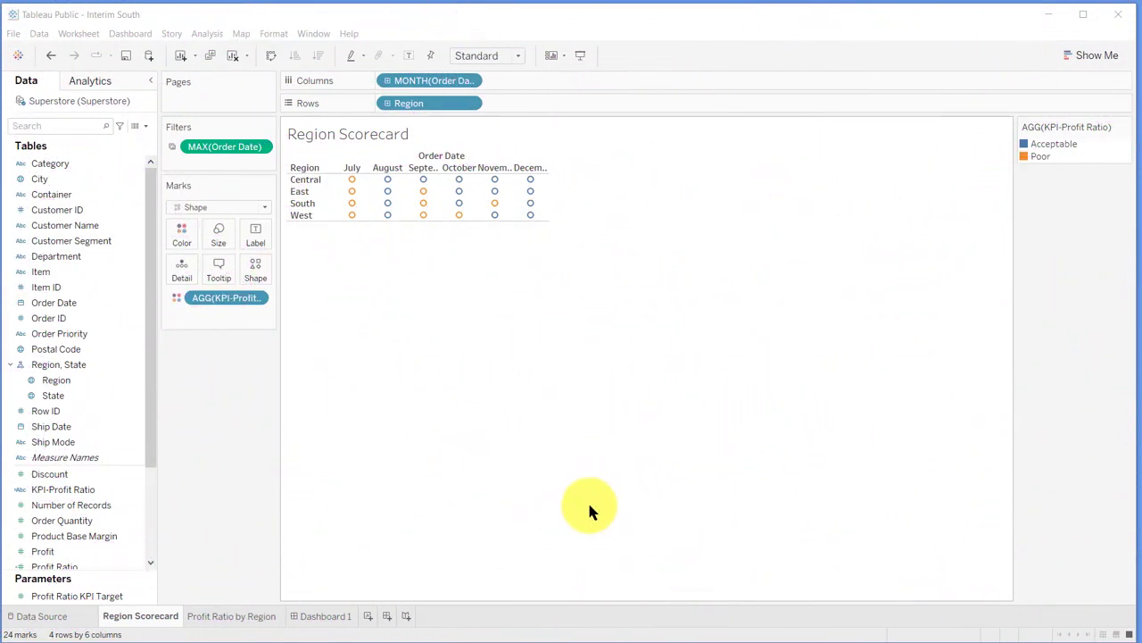
Add AGG(KPI-Profit Ratio) as the Shape encoding on the Marks shelf
left_click(62, 489)
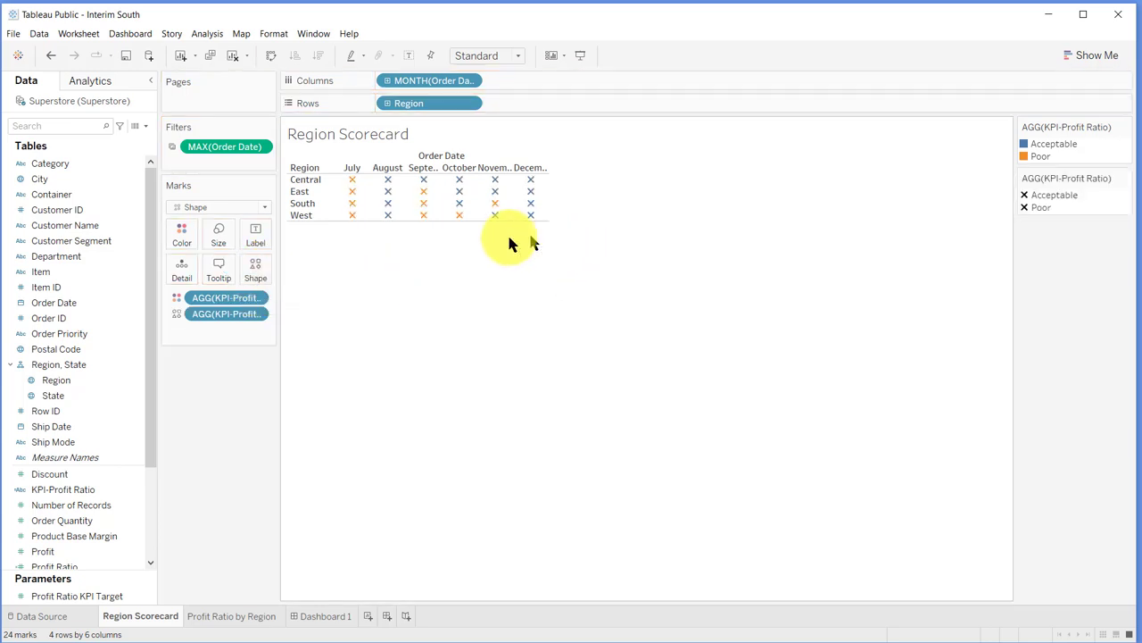
mouse_move(346, 212)
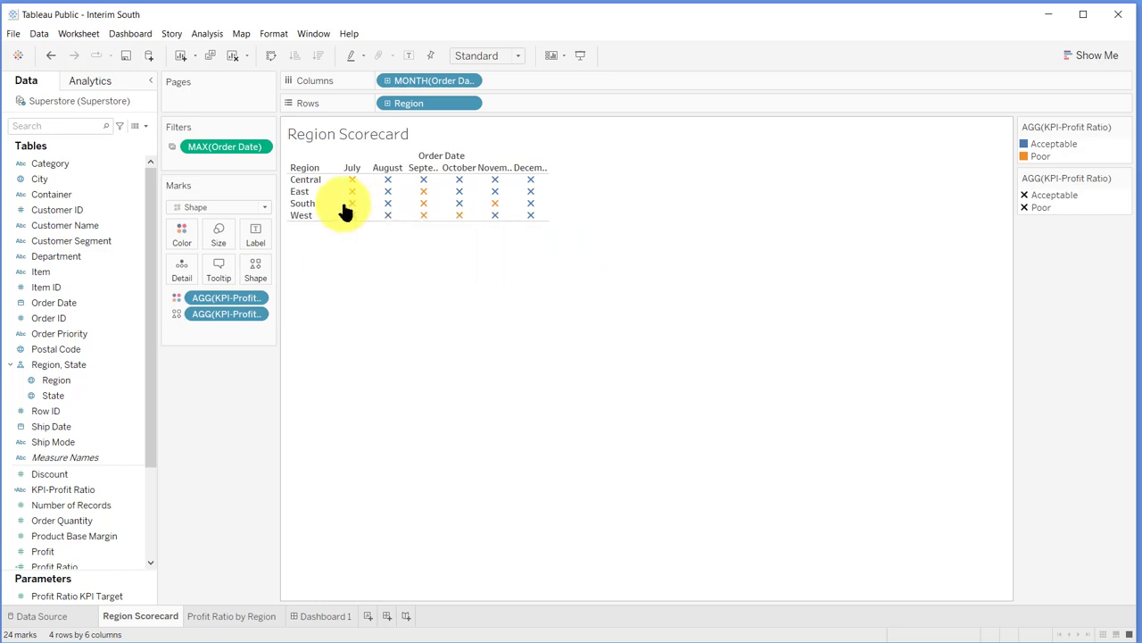
mouse_move(350, 223)
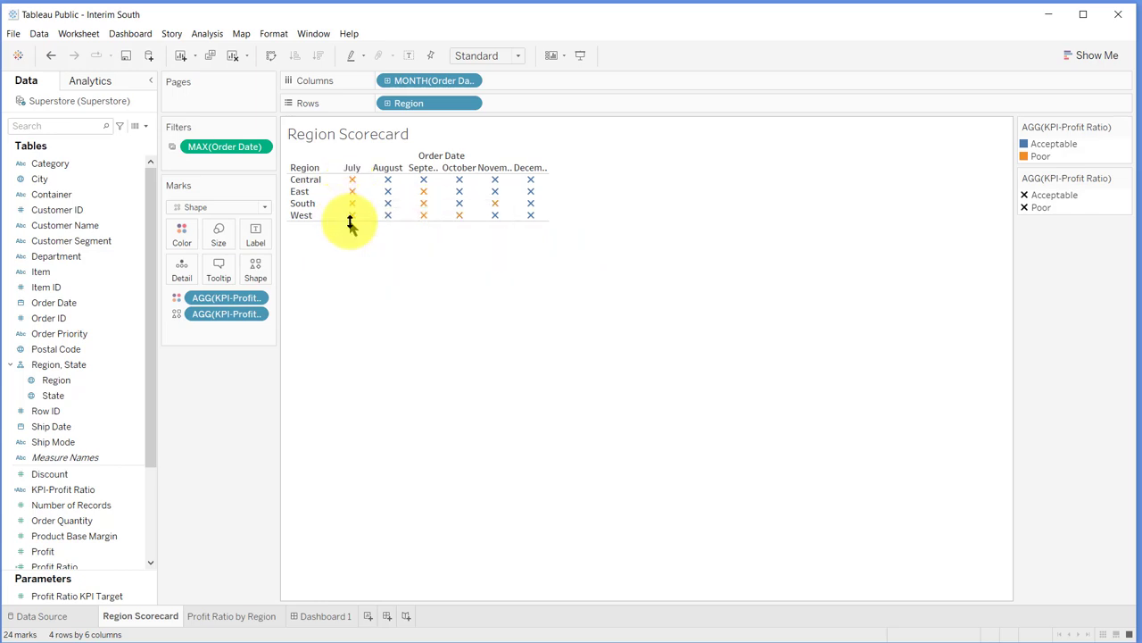
mouse_move(387, 214)
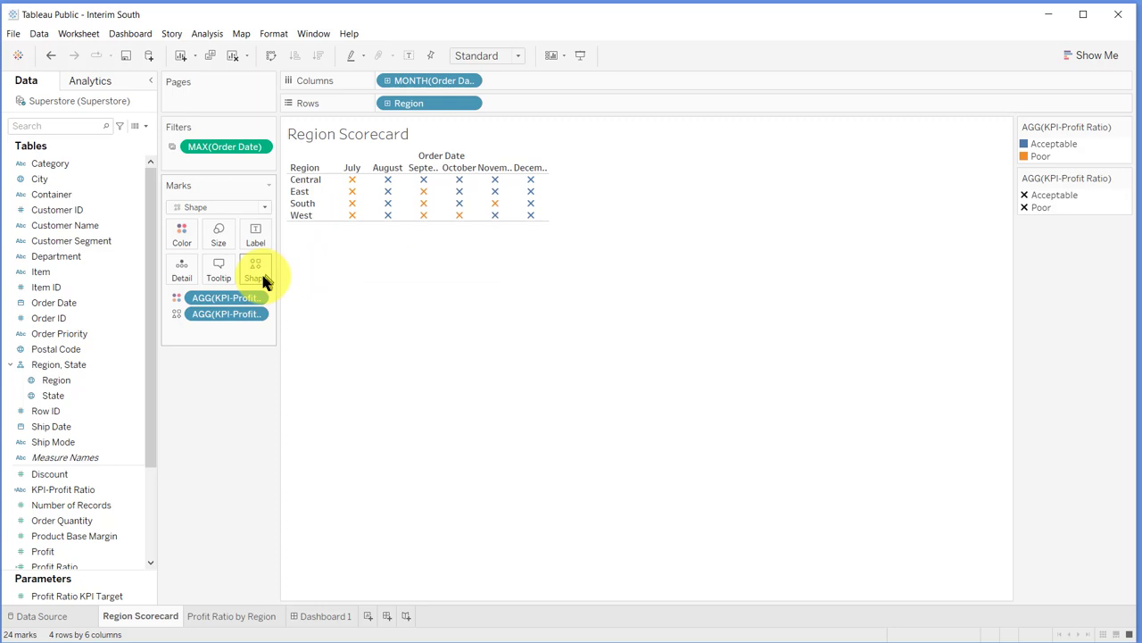
Review the Default and Filled shape palettes in the KPI Profit Ratio shape editor
left_click(255, 268)
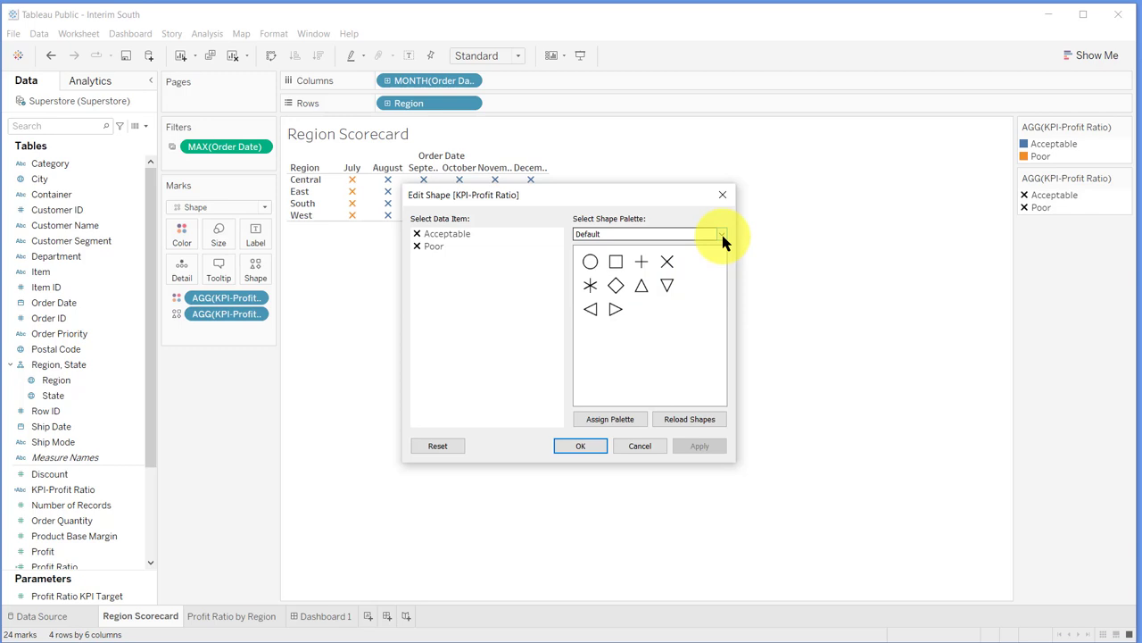
left_click(721, 234)
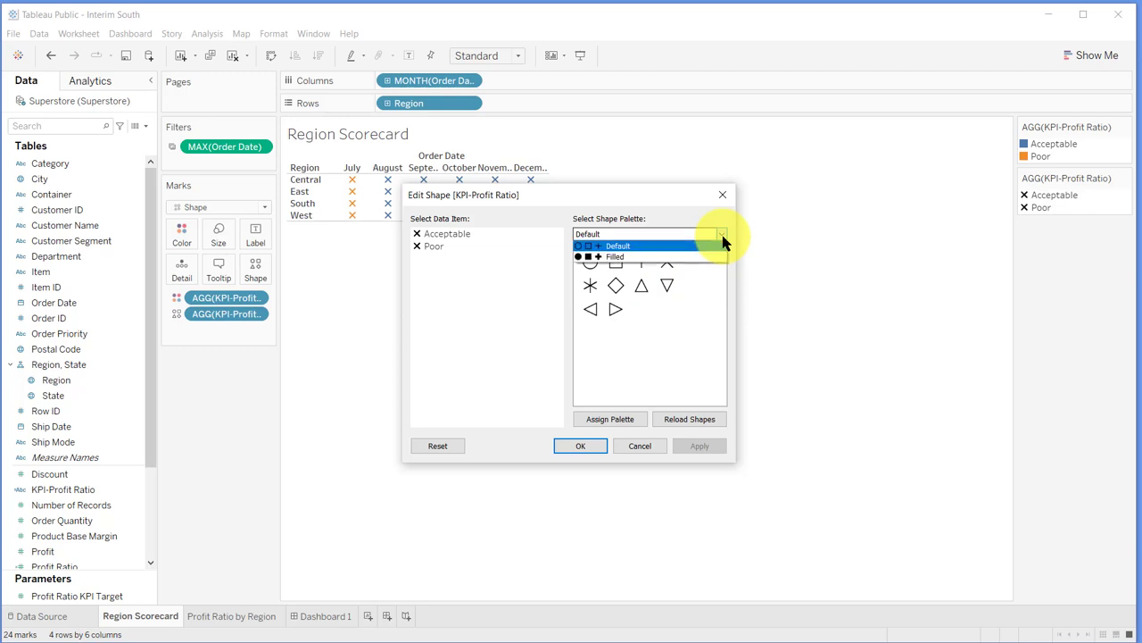
left_click(614, 257)
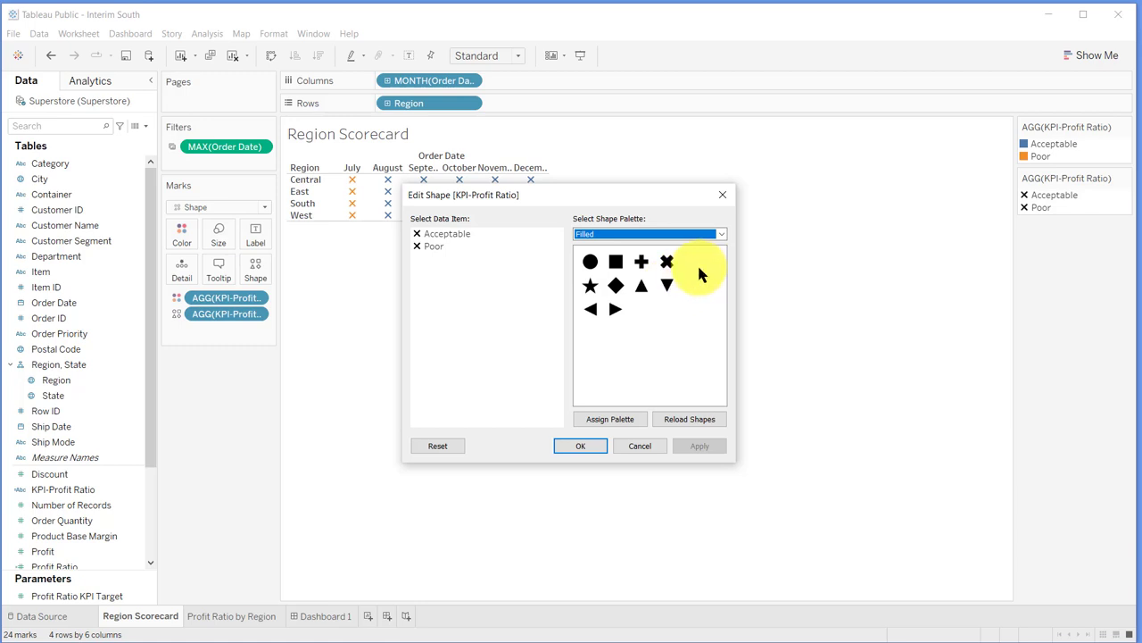
left_click(721, 232)
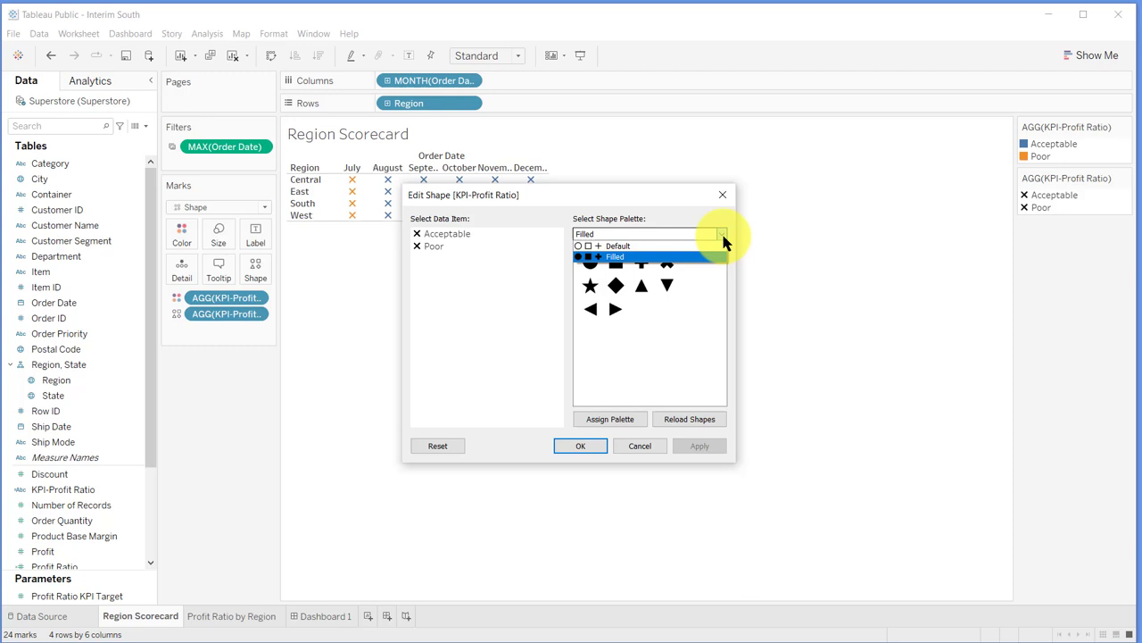
left_click(617, 247)
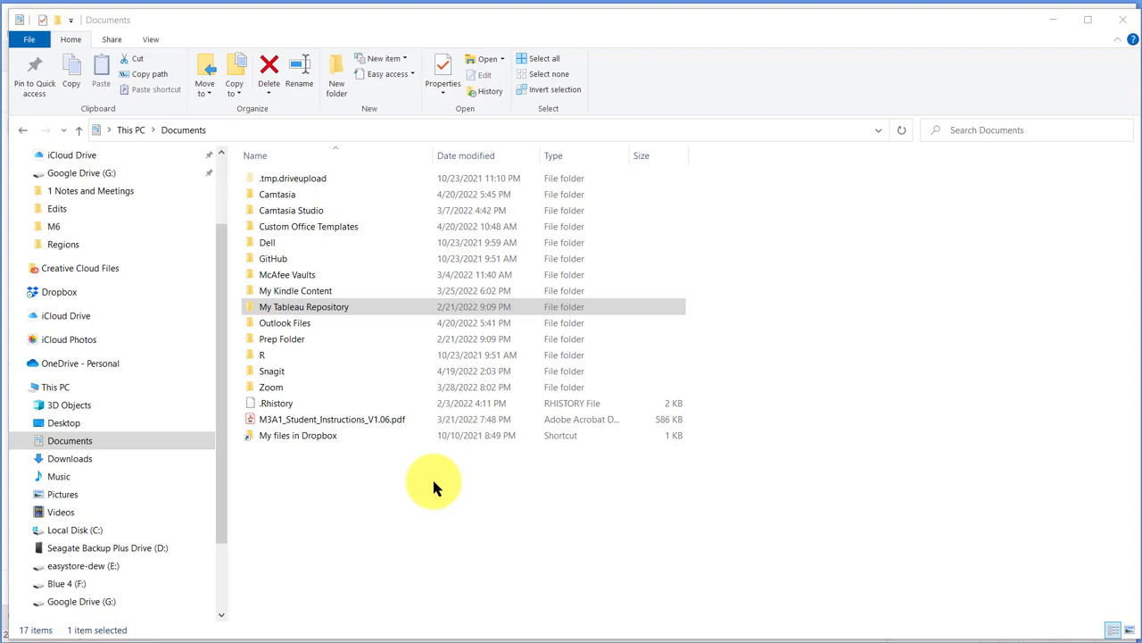
mouse_move(429, 482)
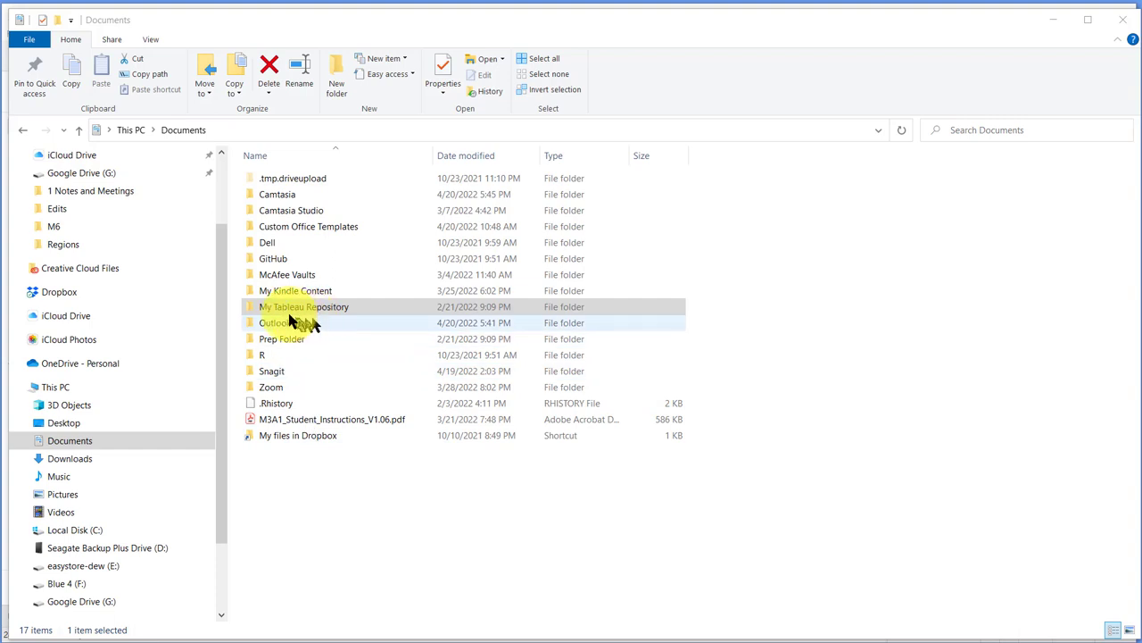
Browse into My Tableau Repository > Shapes, find it empty, and return to the repository
left_click(303, 307)
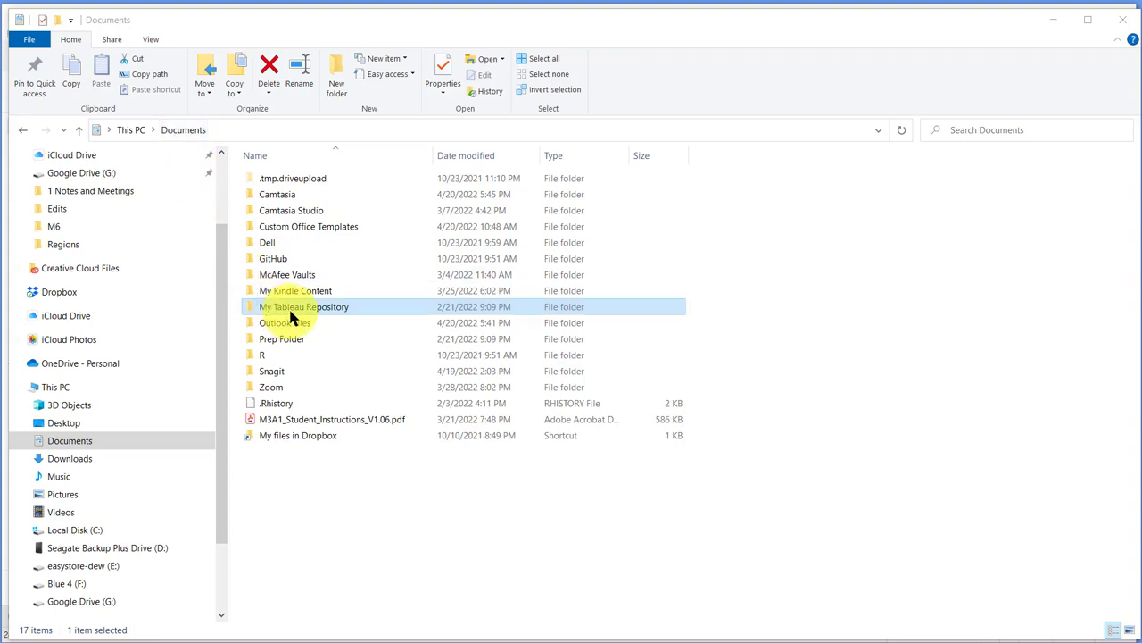
double_click(303, 307)
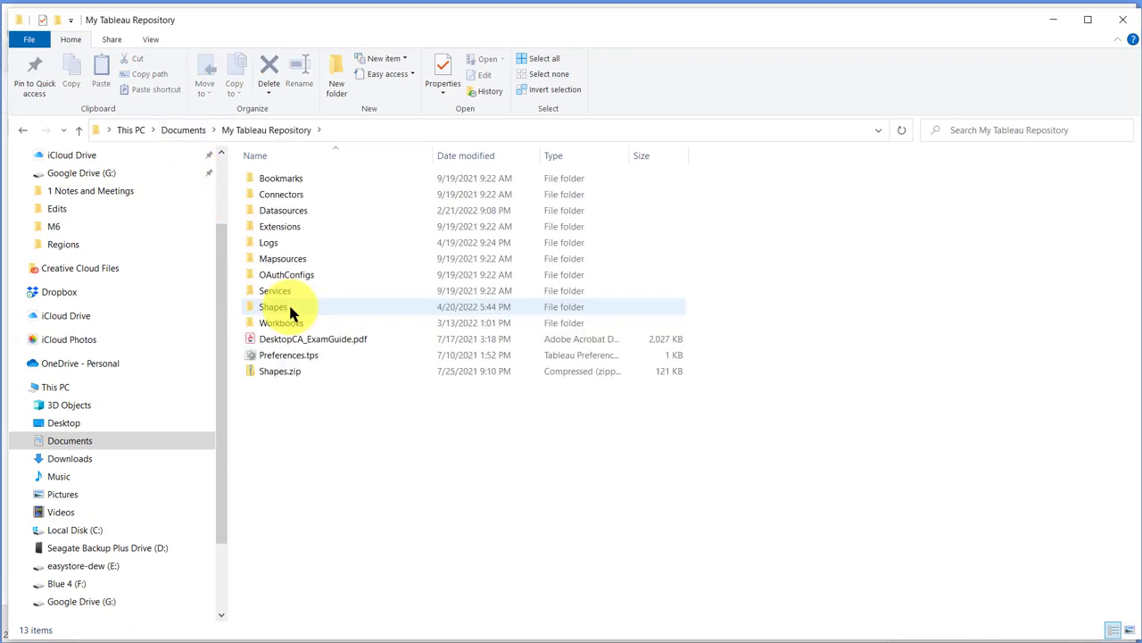
mouse_move(304, 154)
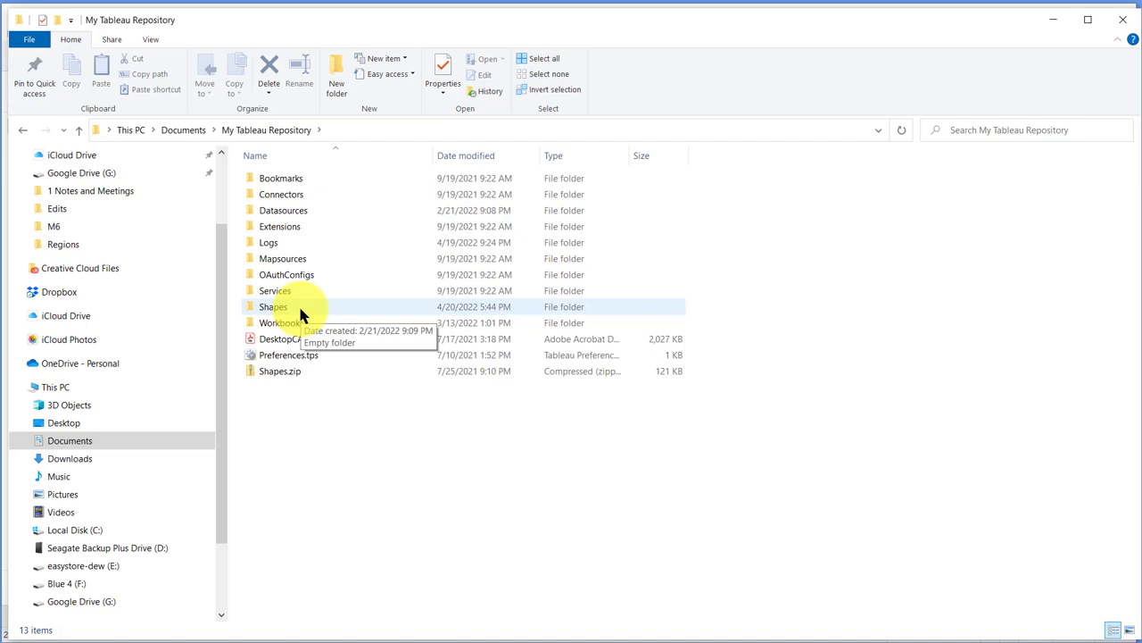
double_click(271, 307)
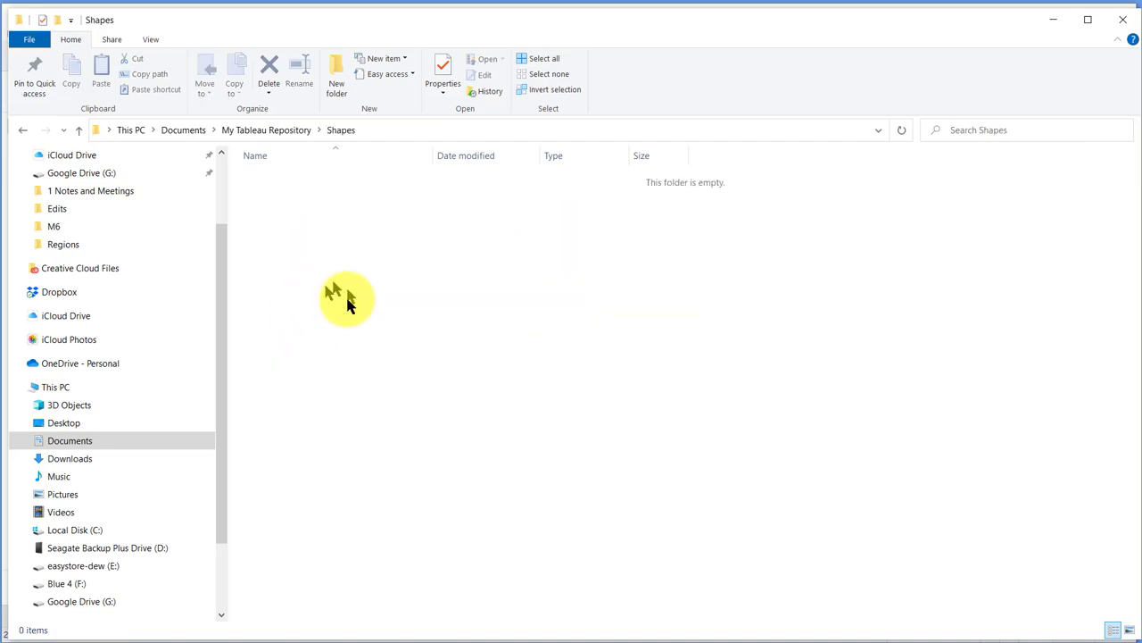
mouse_move(346, 446)
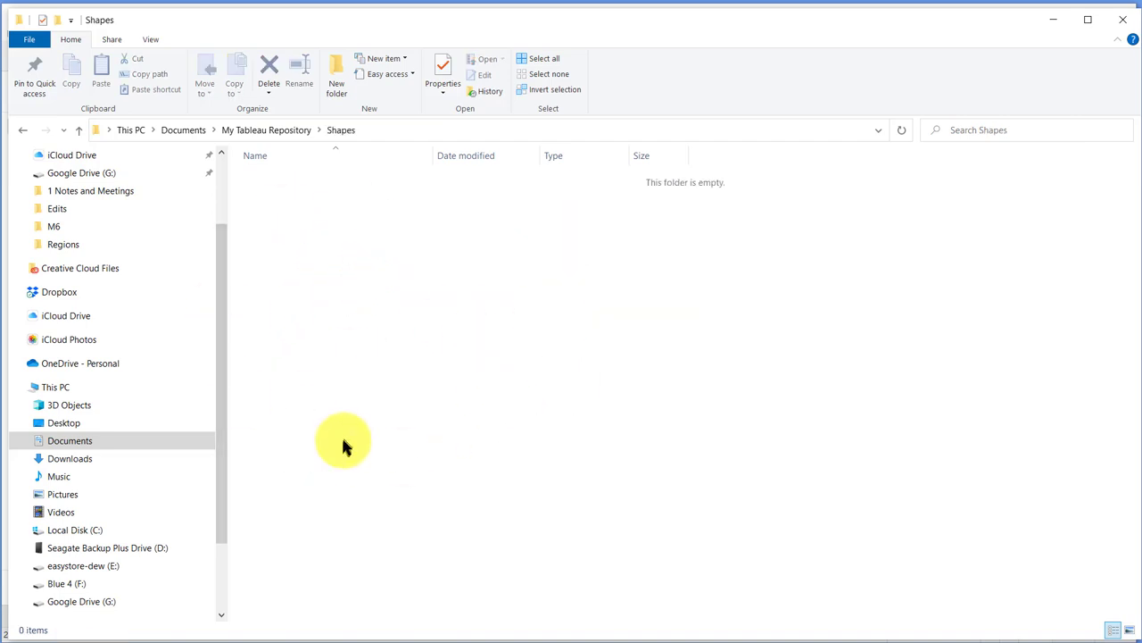
mouse_move(283, 129)
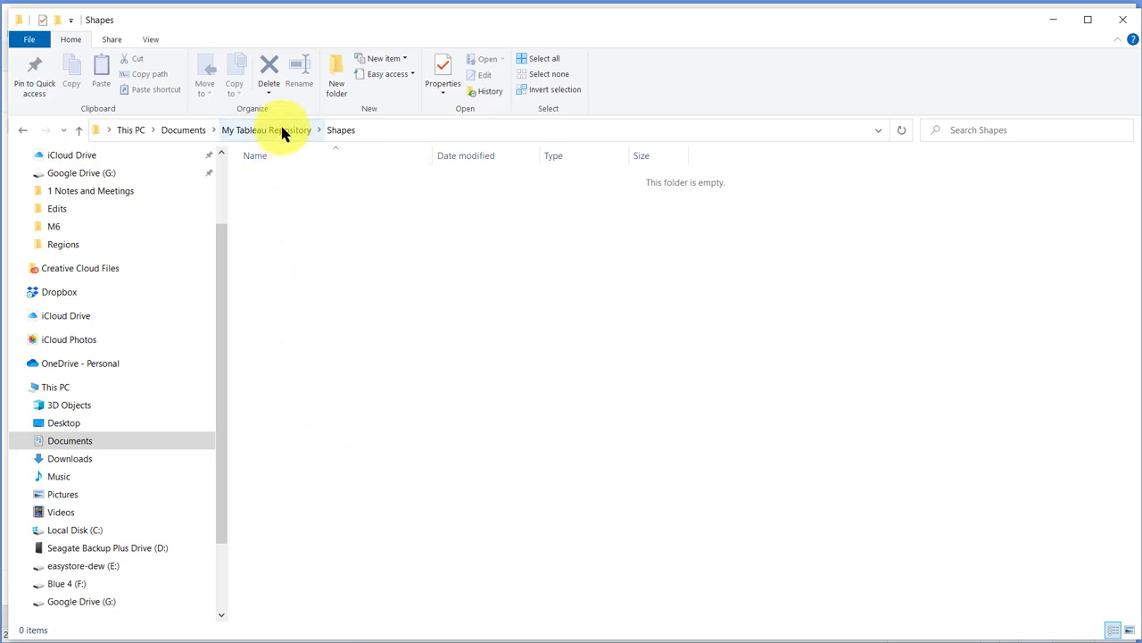
left_click(266, 129)
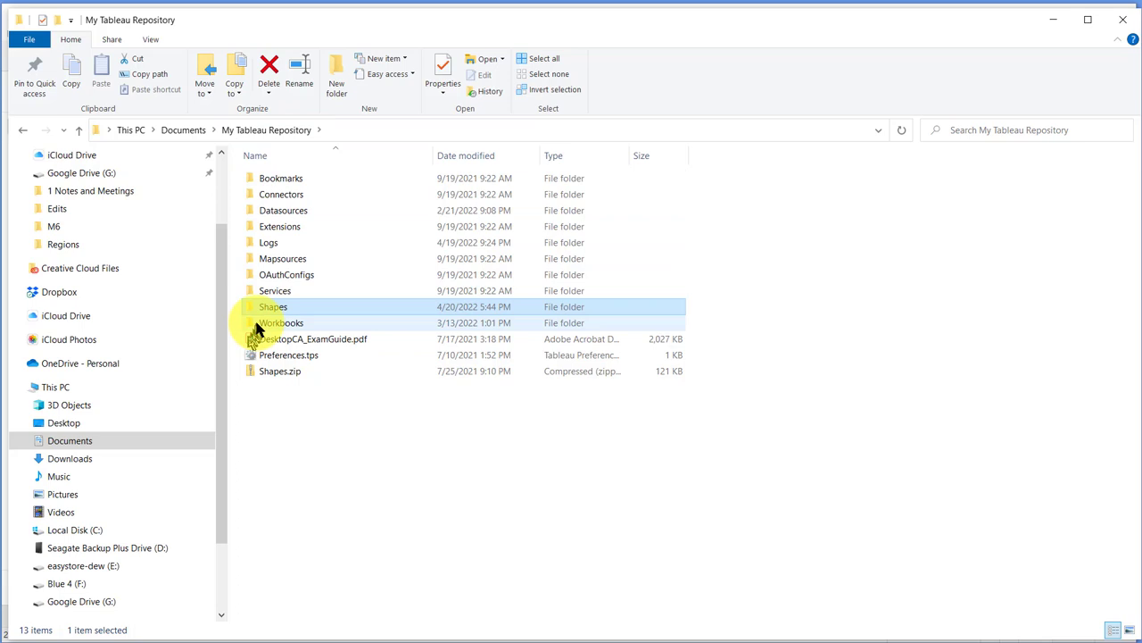
mouse_move(271, 307)
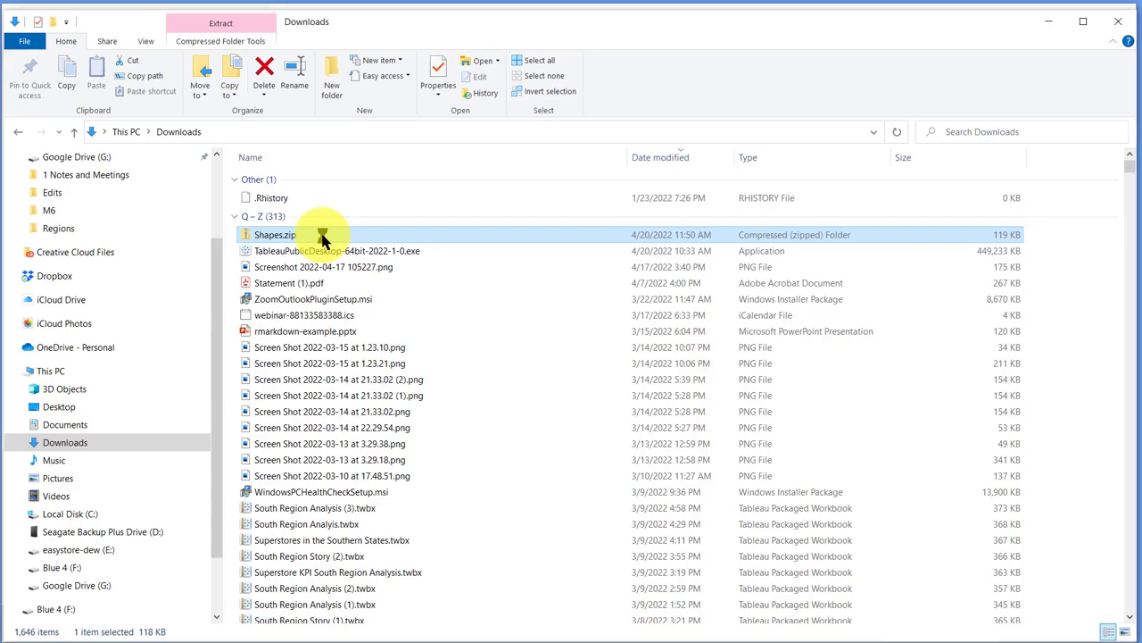
Extract Shapes.zip into the My Tableau Repository Shapes folder
right_click(275, 234)
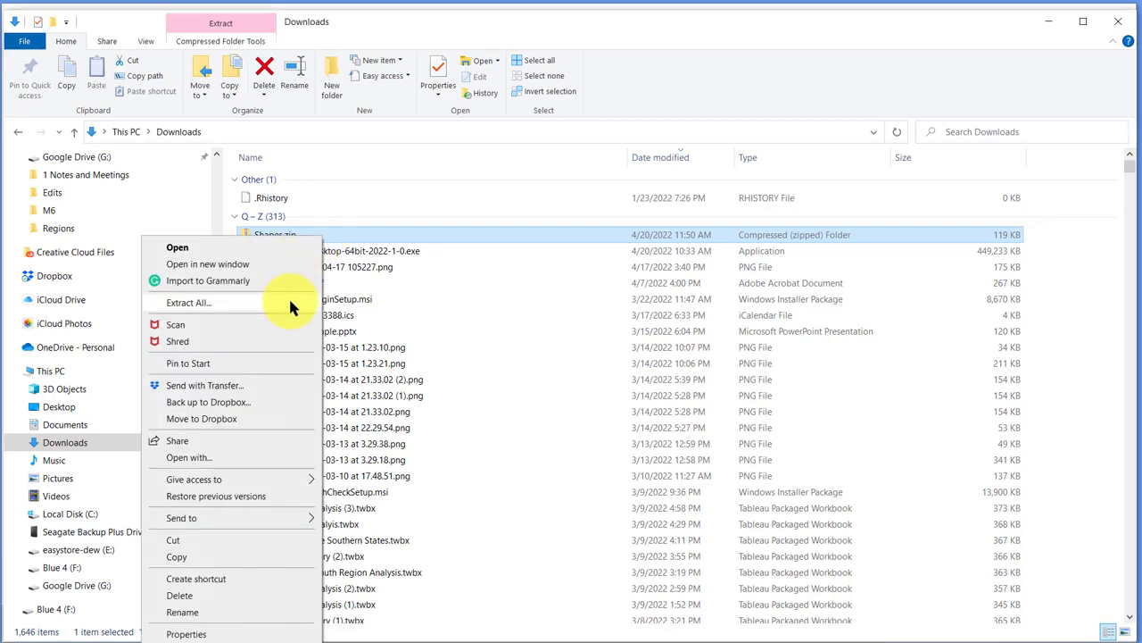
left_click(190, 304)
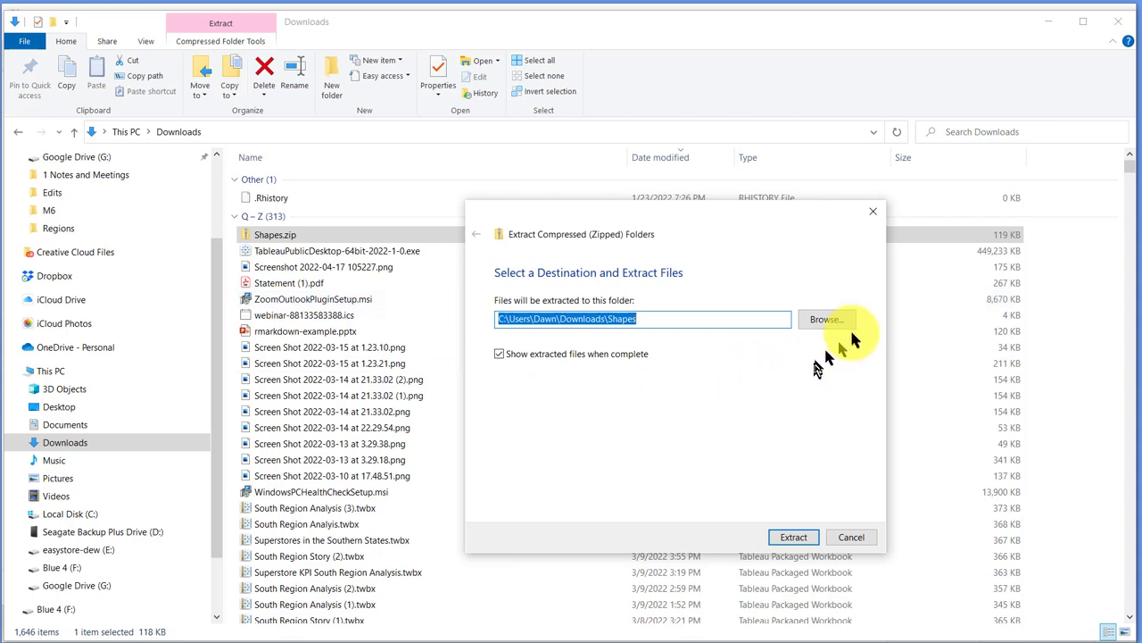
mouse_move(835, 341)
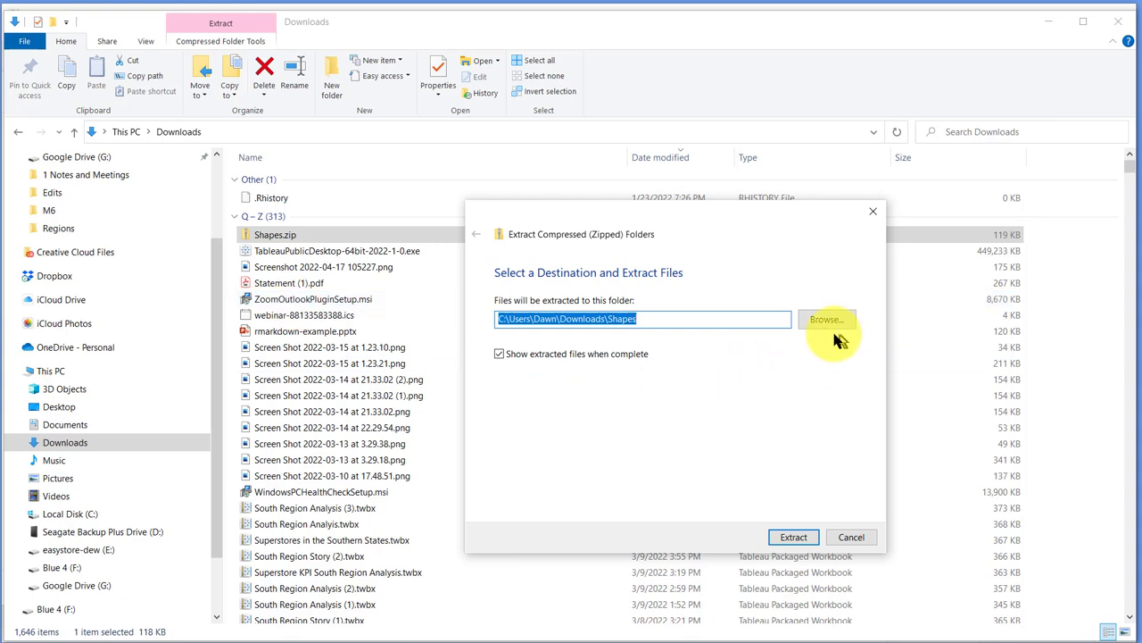
left_click(825, 319)
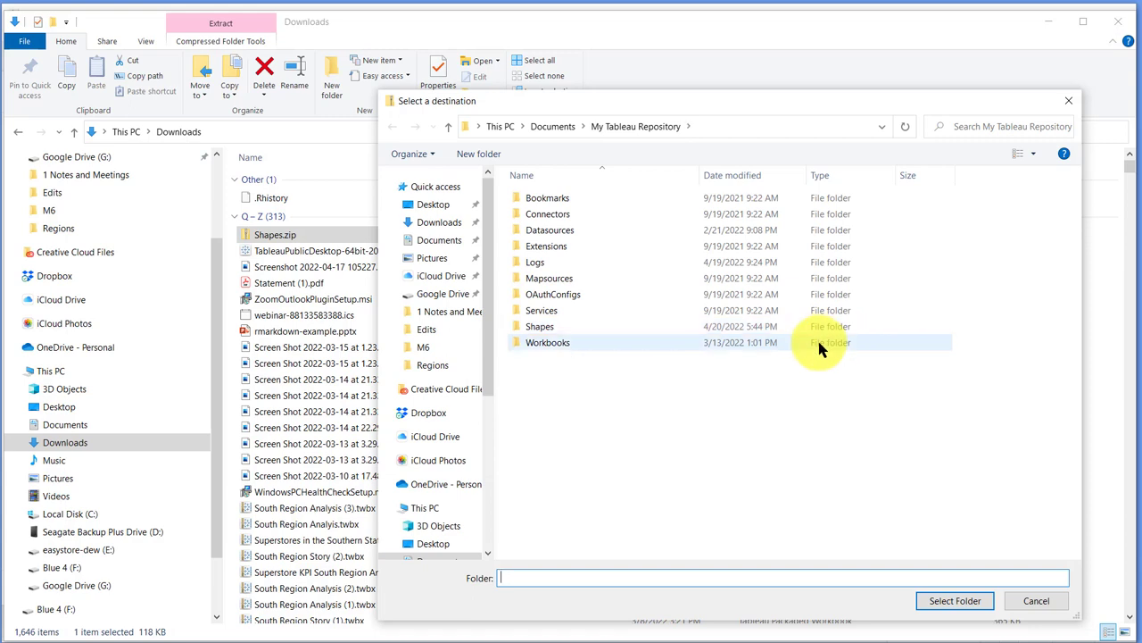
mouse_move(589, 325)
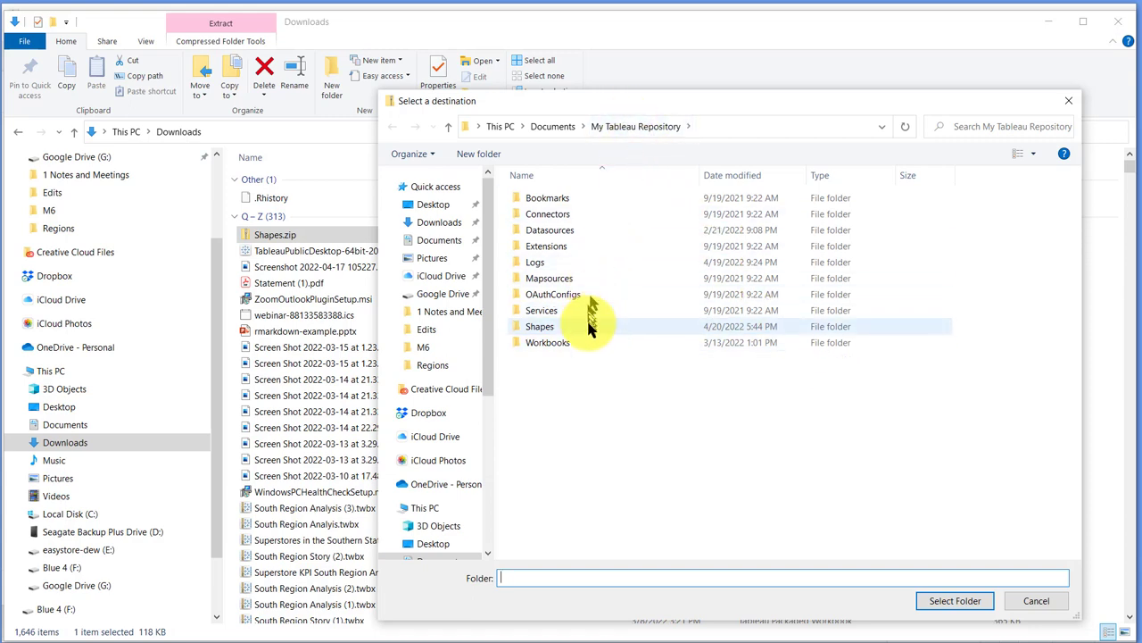
left_click(539, 325)
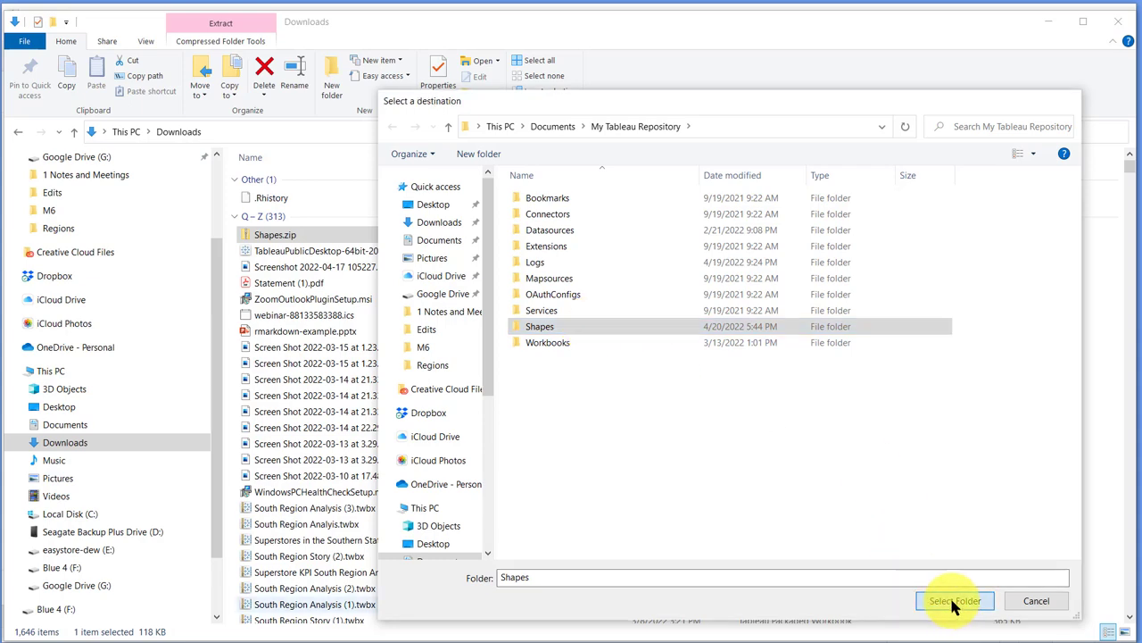
left_click(953, 600)
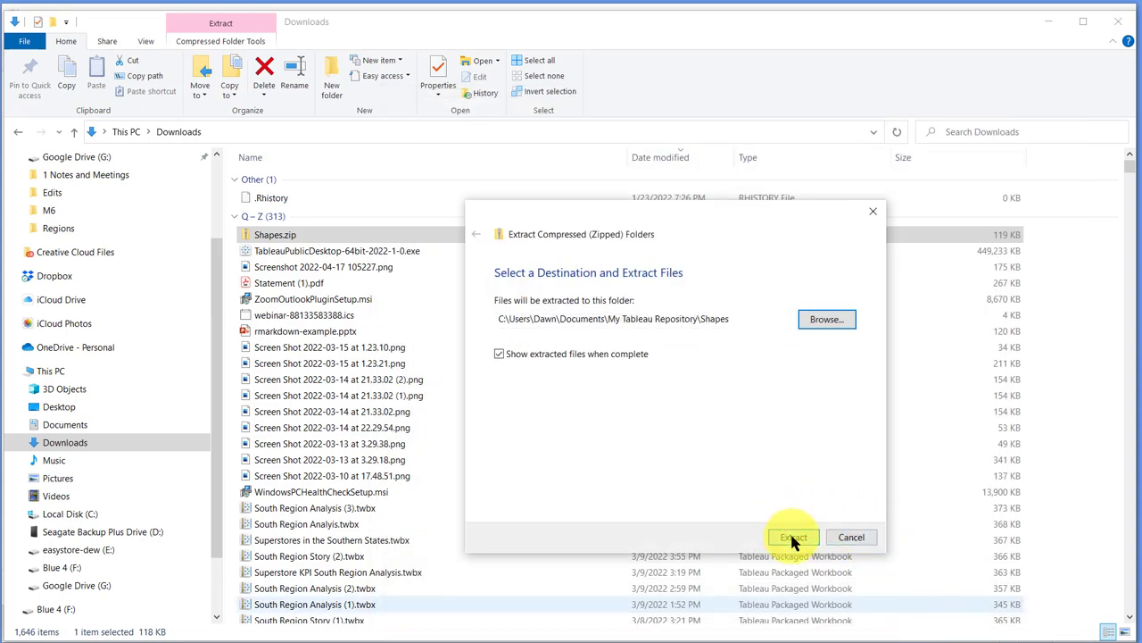
left_click(792, 536)
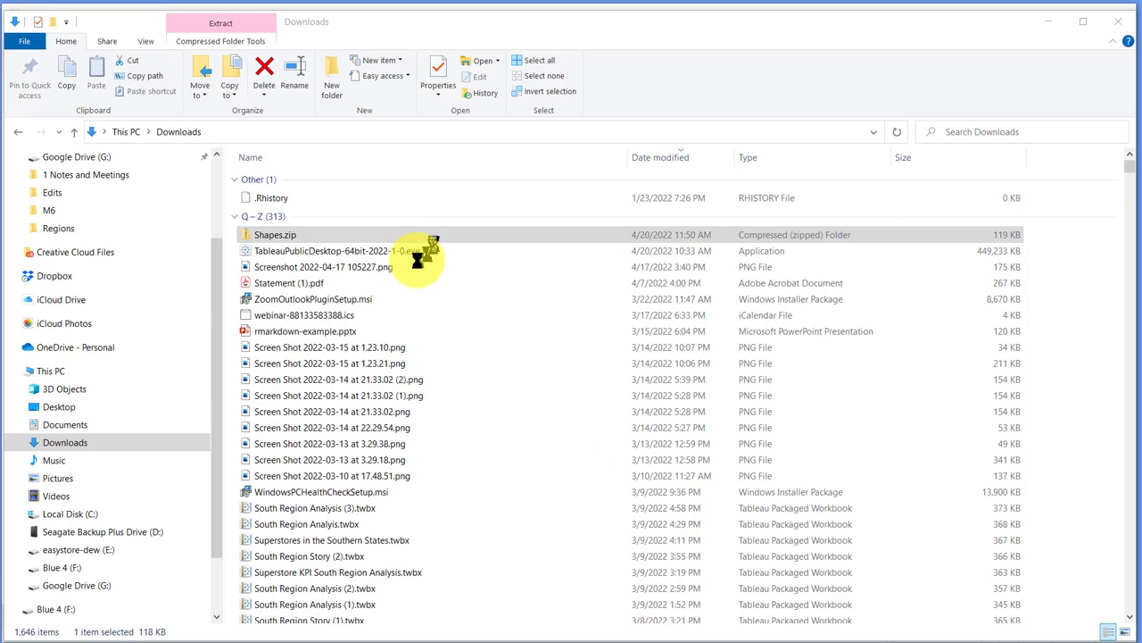
Verify the Shapes folder now holds the Arrows, KPI and Weather palette subfolders
double_click(275, 234)
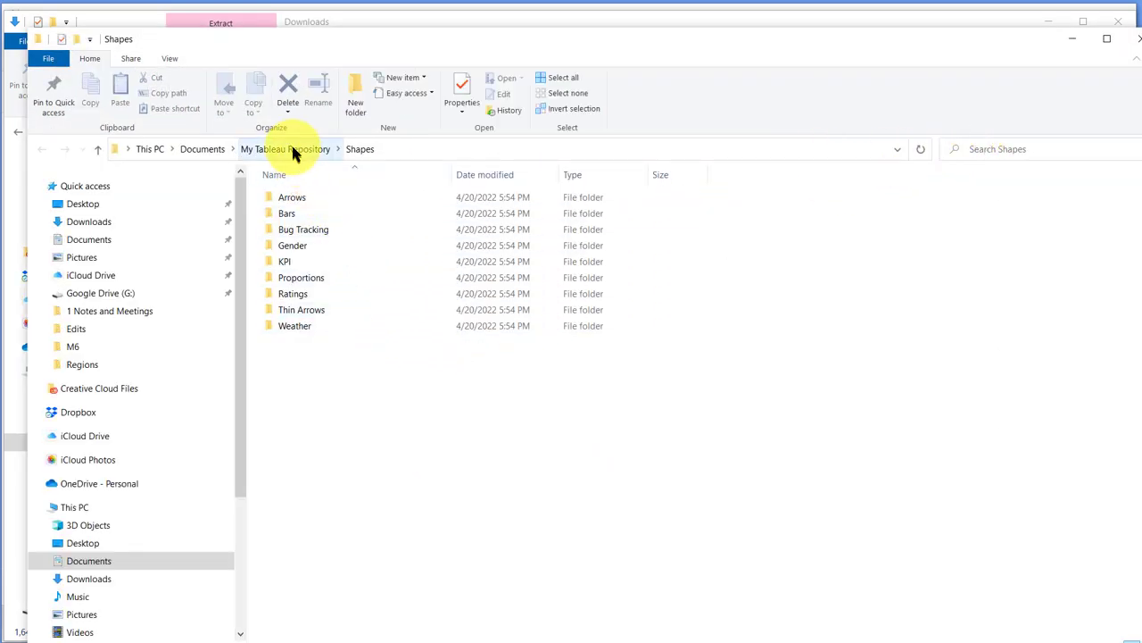
left_click(284, 150)
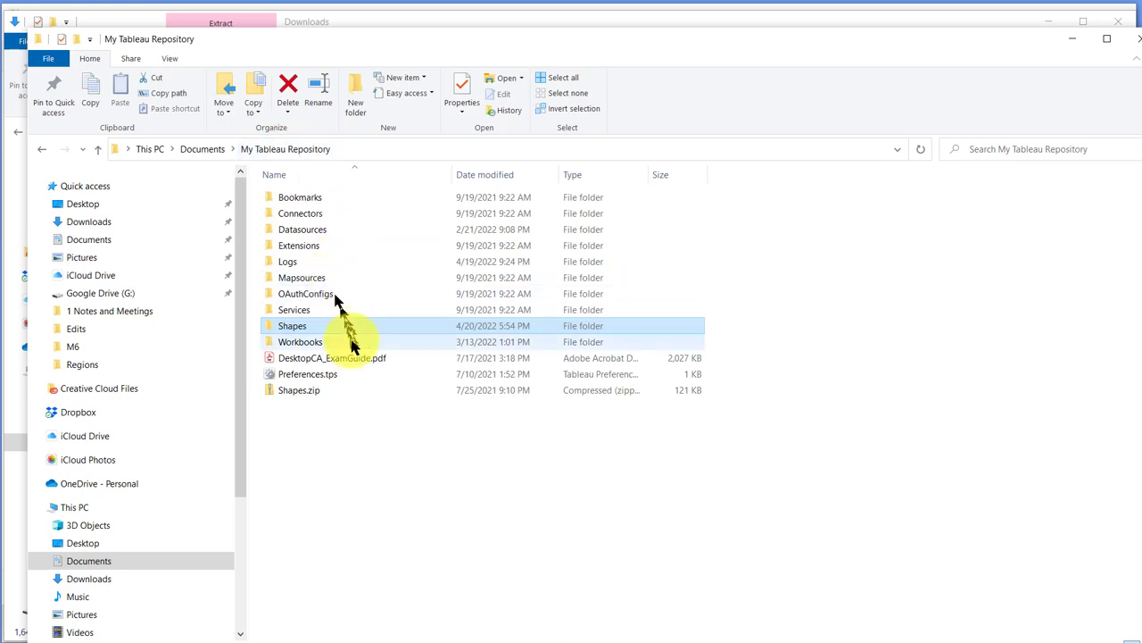
double_click(292, 325)
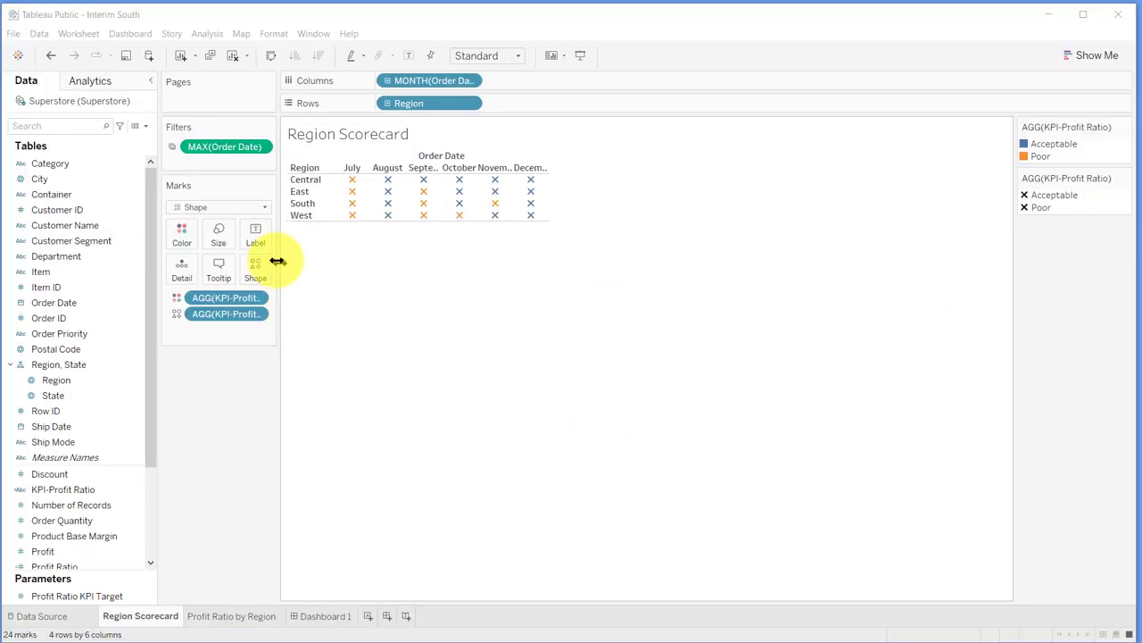
Choose the KPI shape palette for the profit-ratio categories
left_click(255, 268)
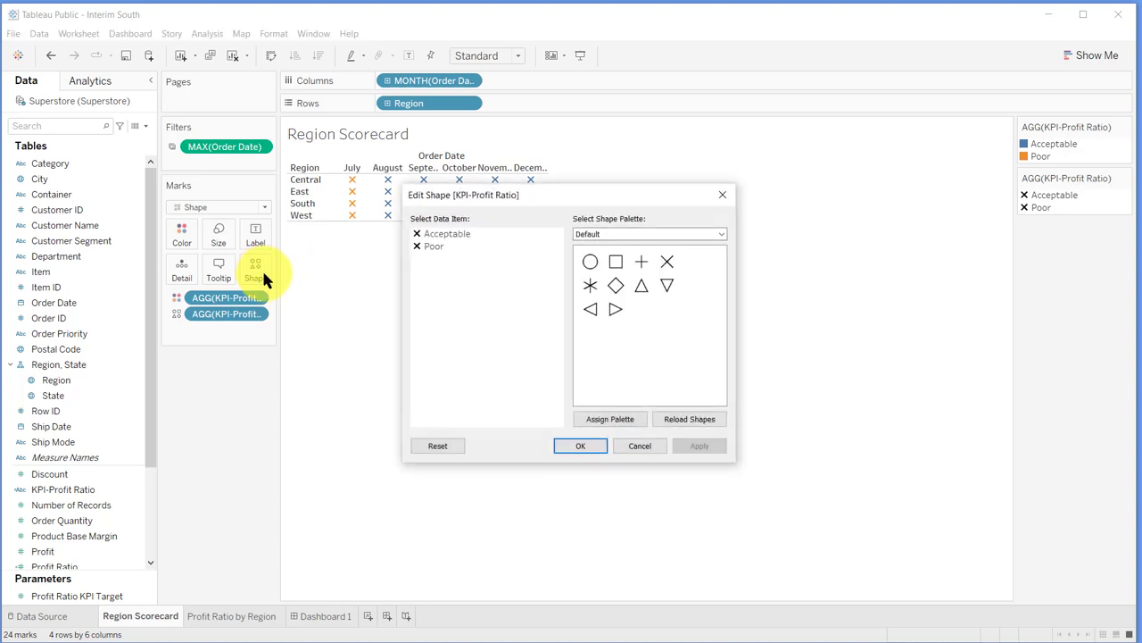
mouse_move(700, 379)
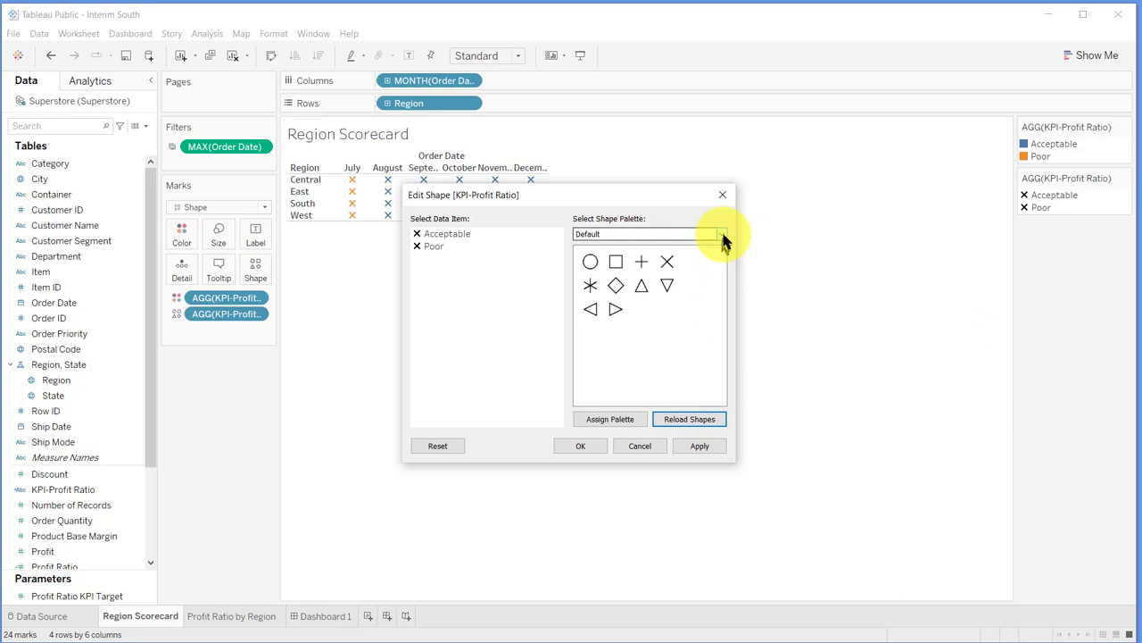
left_click(721, 234)
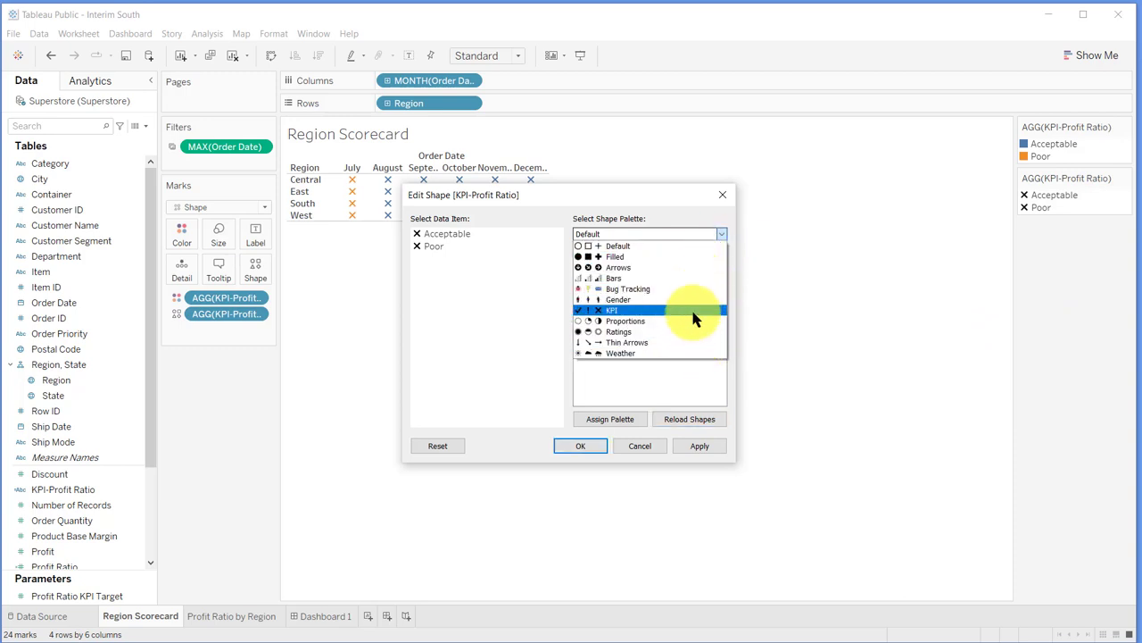
left_click(612, 311)
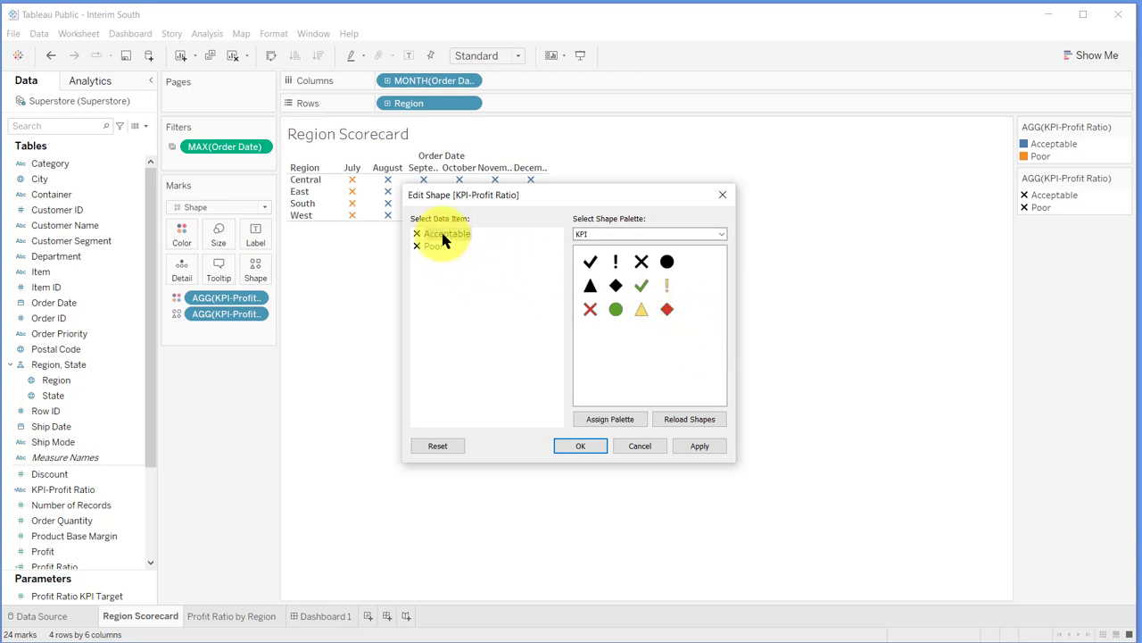
Assign the check to Acceptable and the X to Poor, and apply to the scorecard
left_click(640, 286)
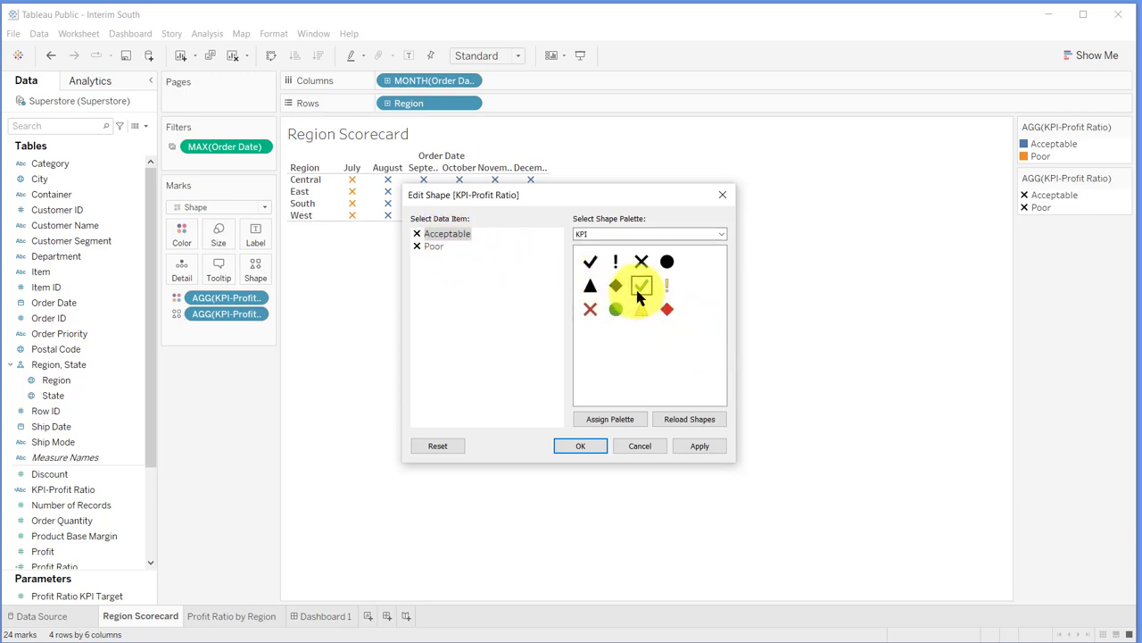
left_click(641, 286)
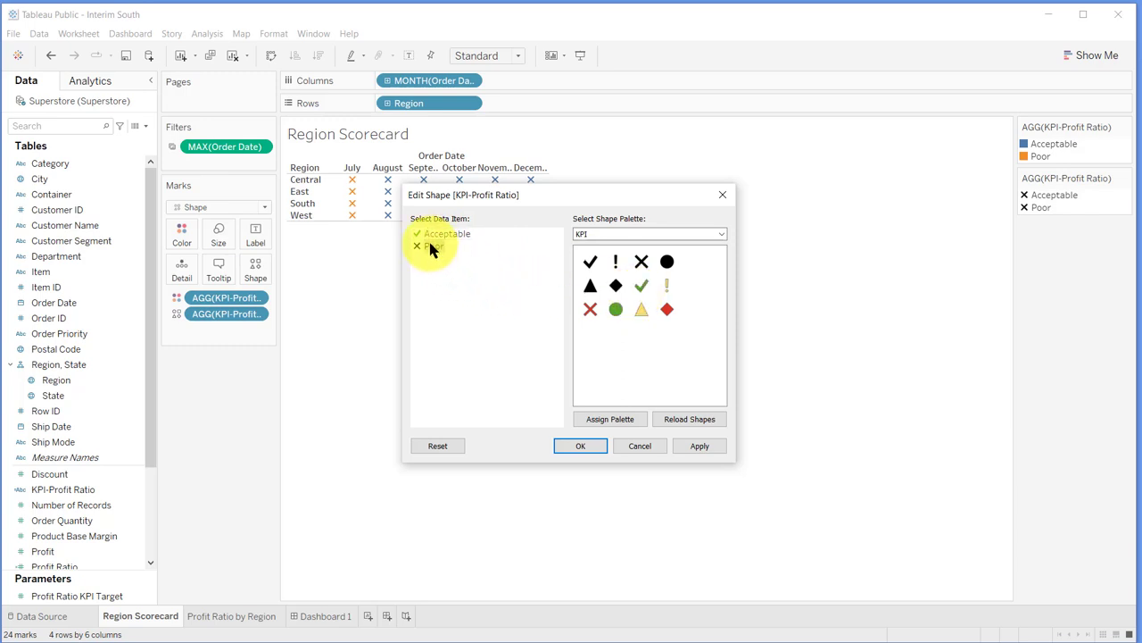
left_click(590, 309)
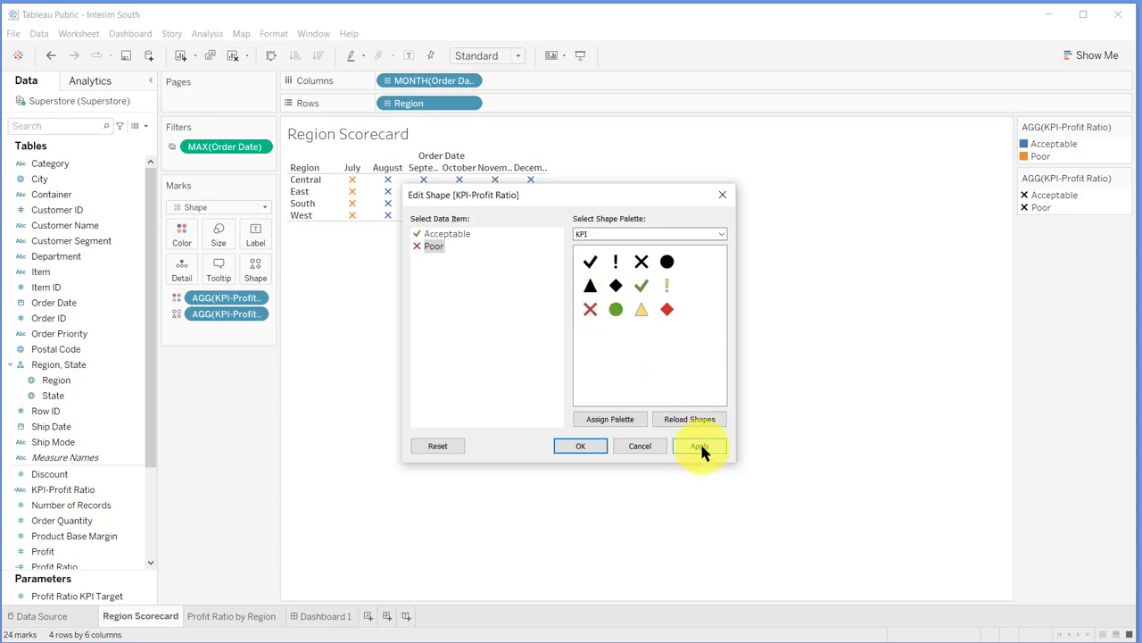
left_click(700, 446)
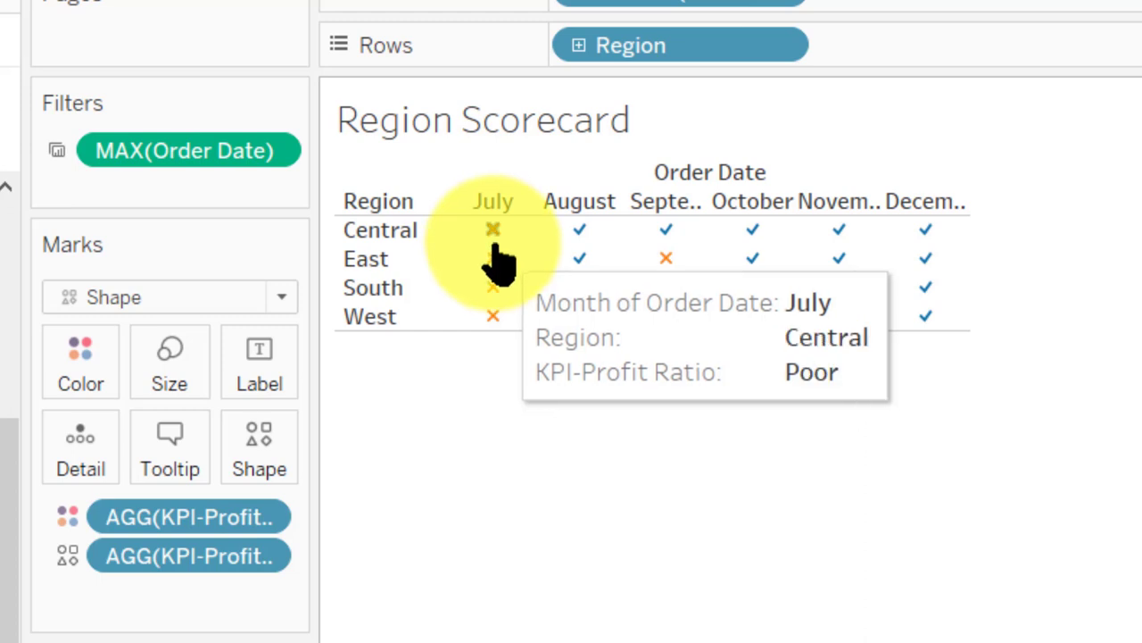
mouse_move(493, 259)
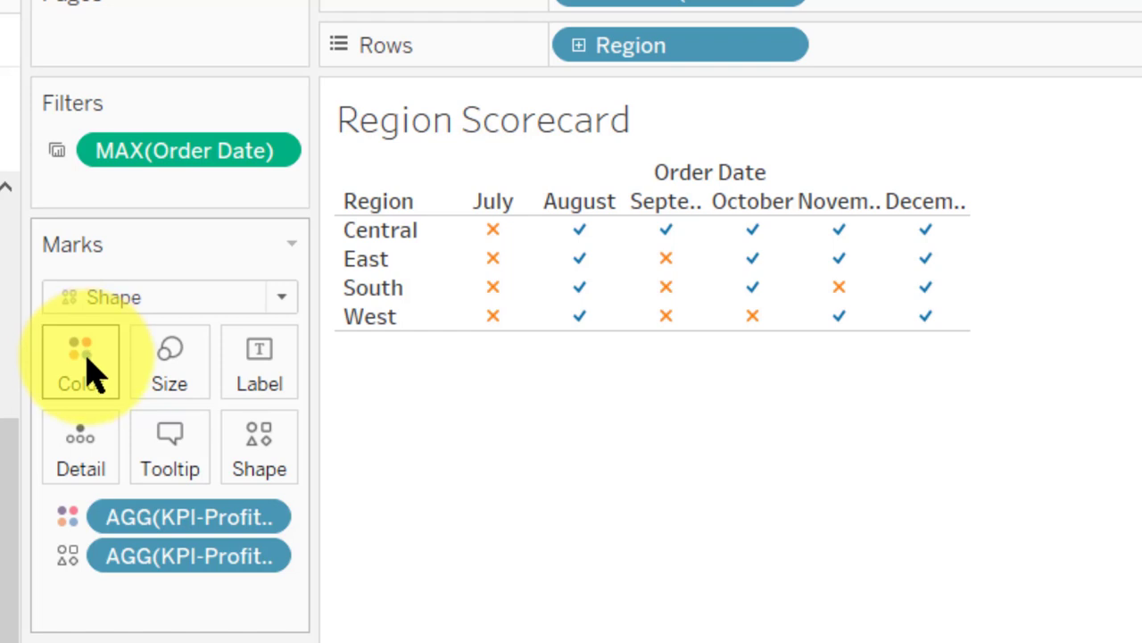
Preview the Automatic colour palette for the Acceptable/Poor profit-ratio categories
left_click(81, 361)
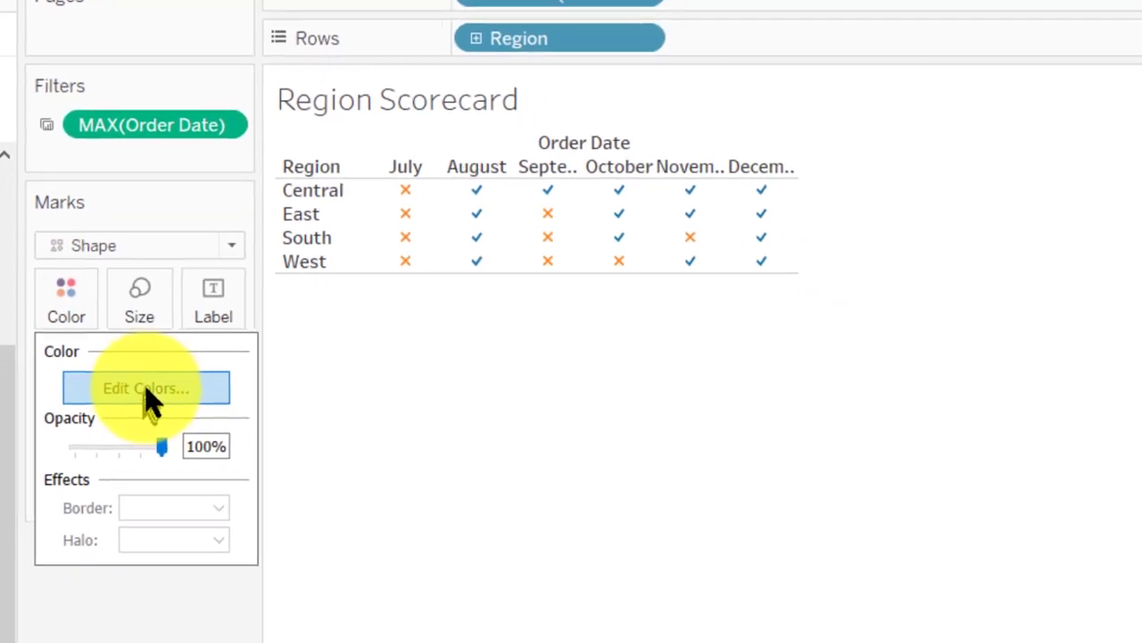
left_click(146, 387)
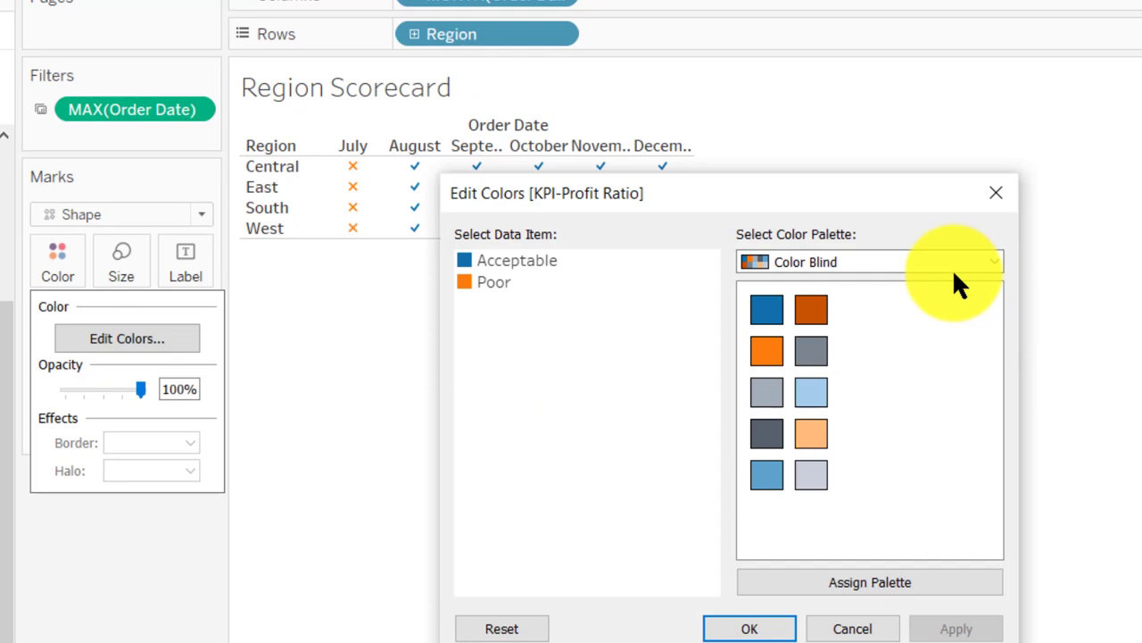
mouse_move(1000, 282)
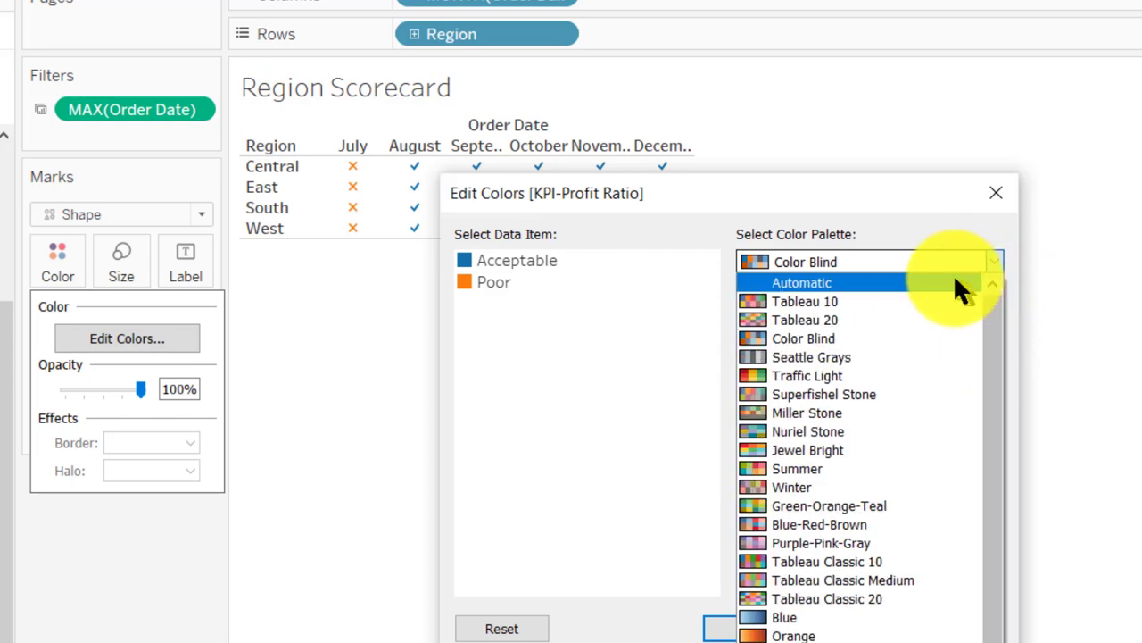
left_click(802, 282)
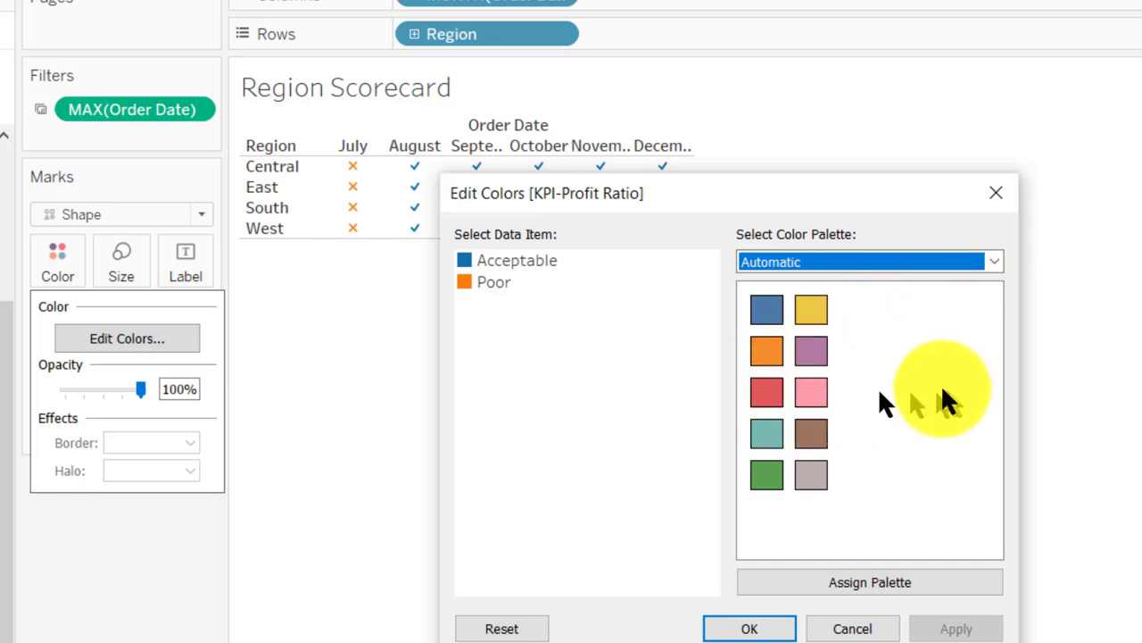
mouse_move(937, 402)
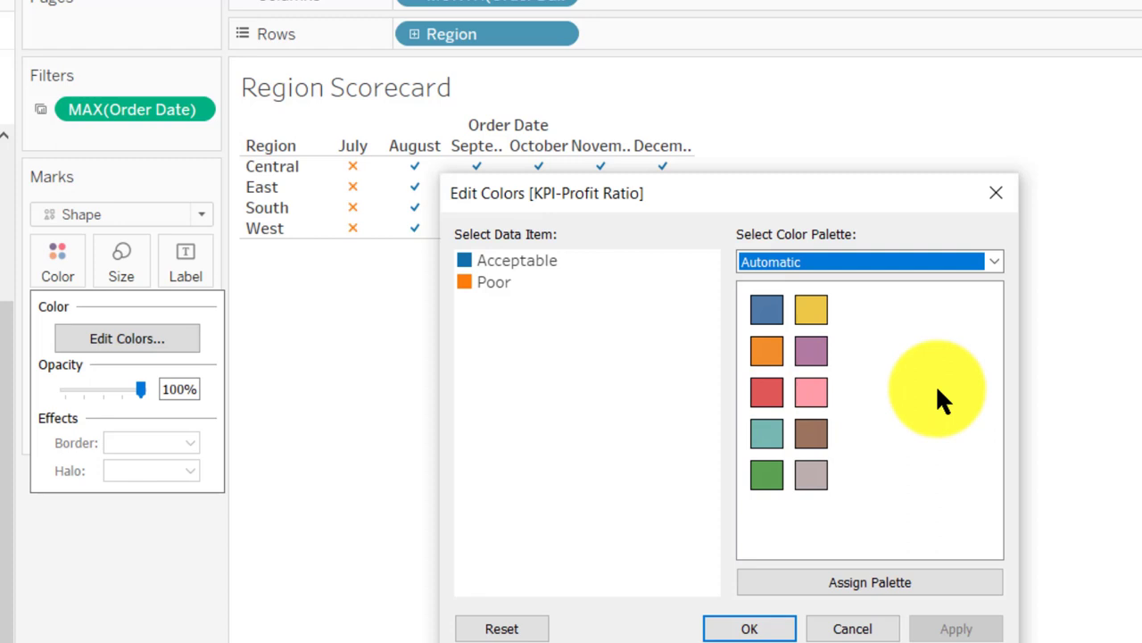